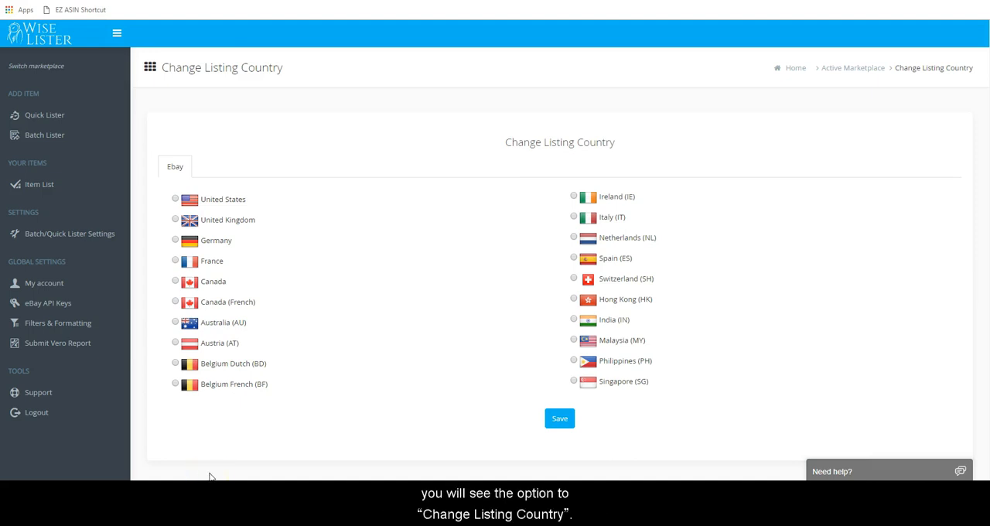
pyautogui.moveTo(520, 163)
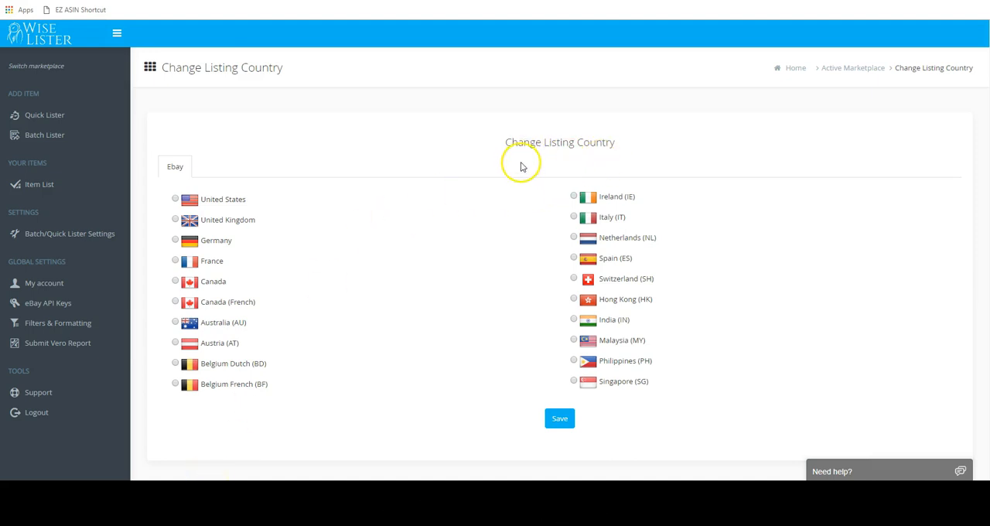
# Step: Choose United States as the listing country and save it
pyautogui.click(175, 198)
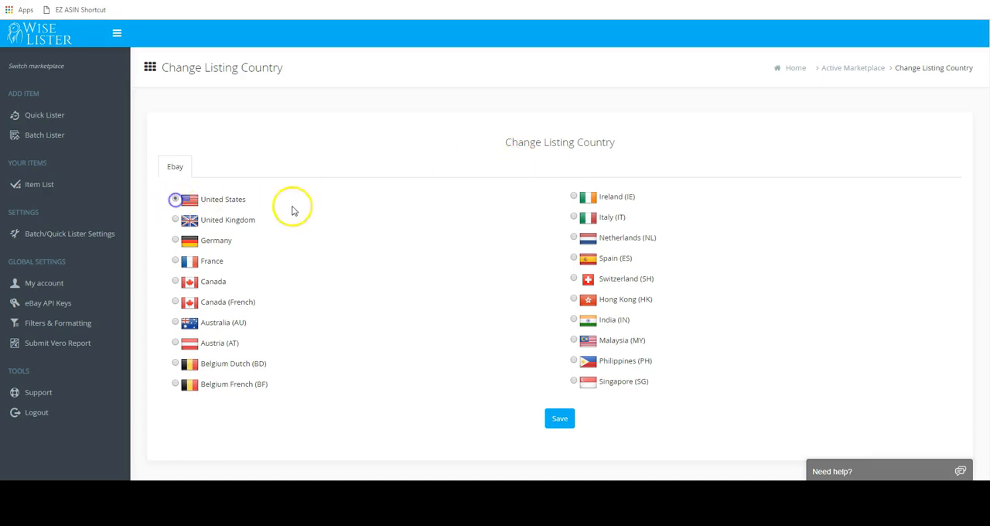
pyautogui.click(560, 418)
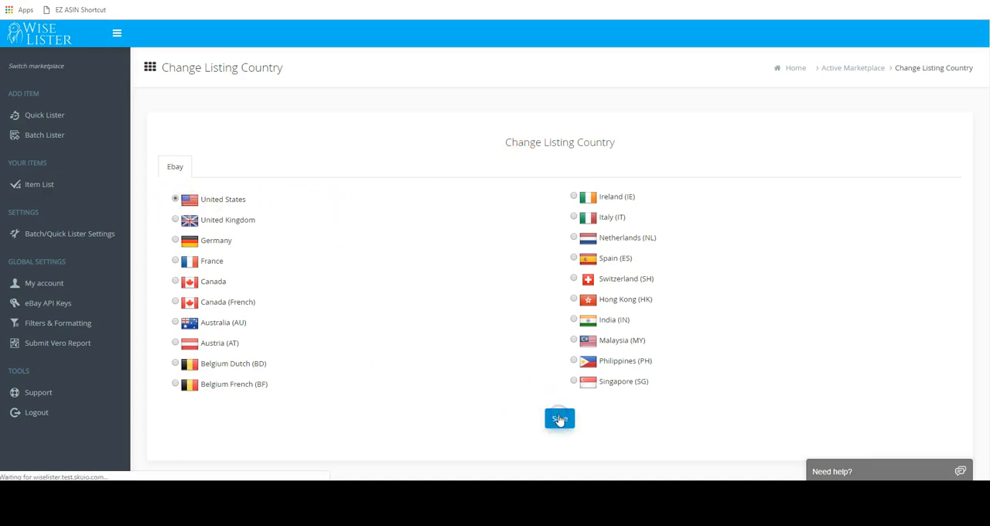
pyautogui.click(560, 418)
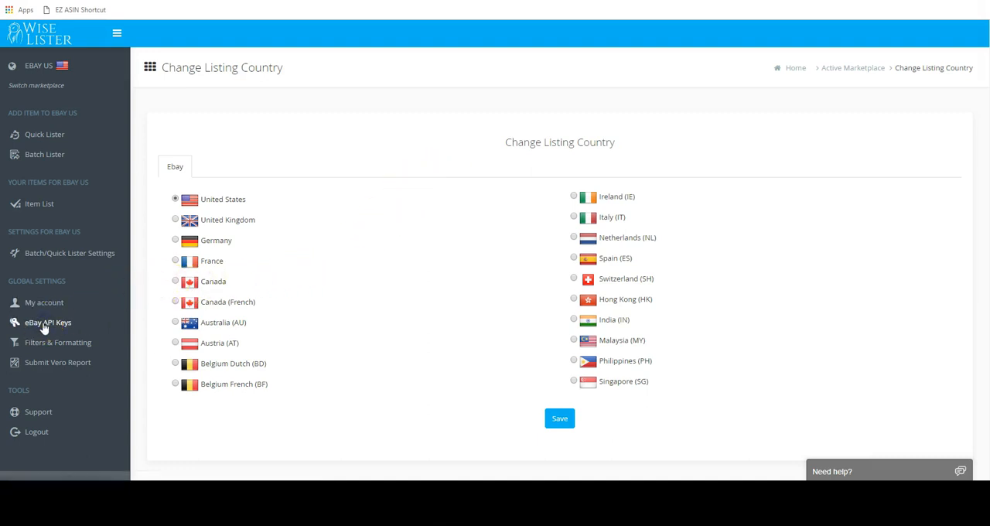
# Step: Start connecting an eBay account from the eBay API Keys settings
pyautogui.click(48, 322)
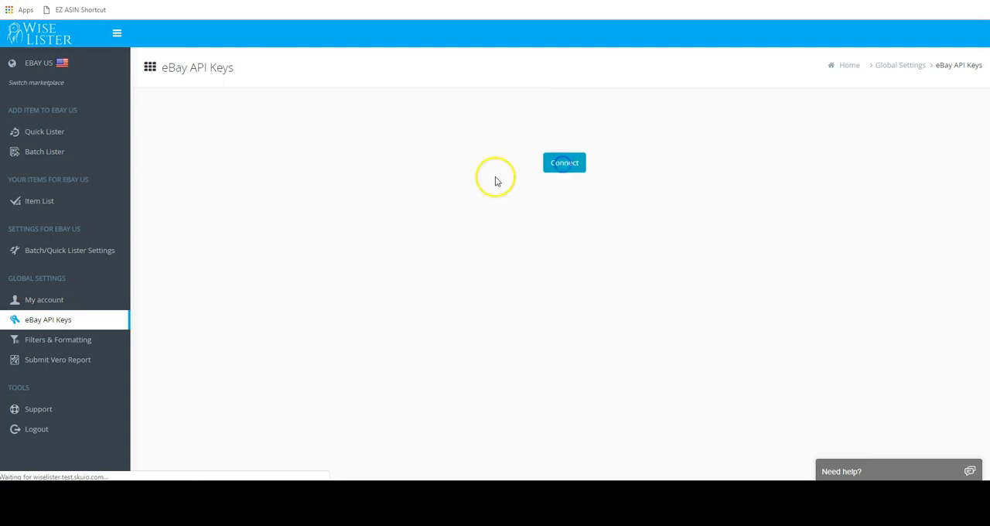
pyautogui.click(563, 163)
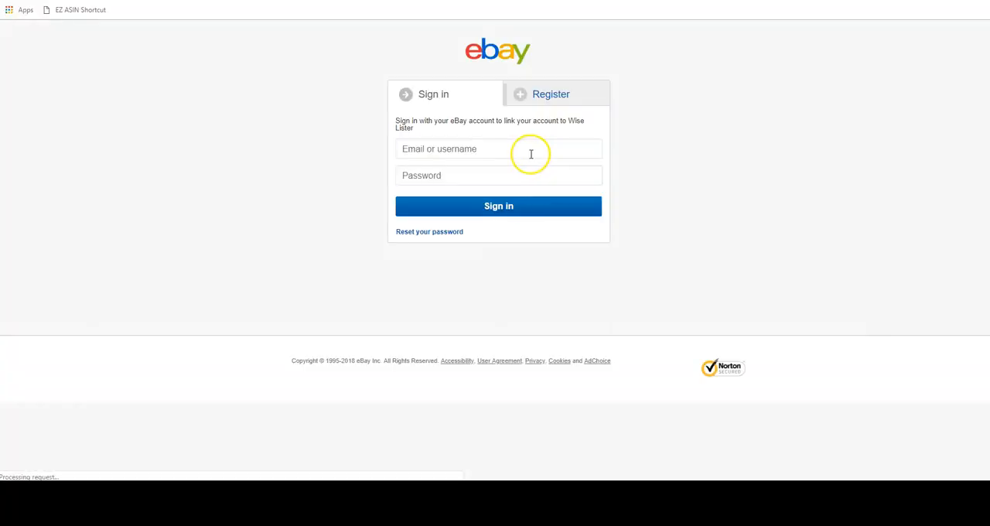
# Step: Sign in with the saved eBay username and agree to grant Wise Lister account access
pyautogui.click(498, 149)
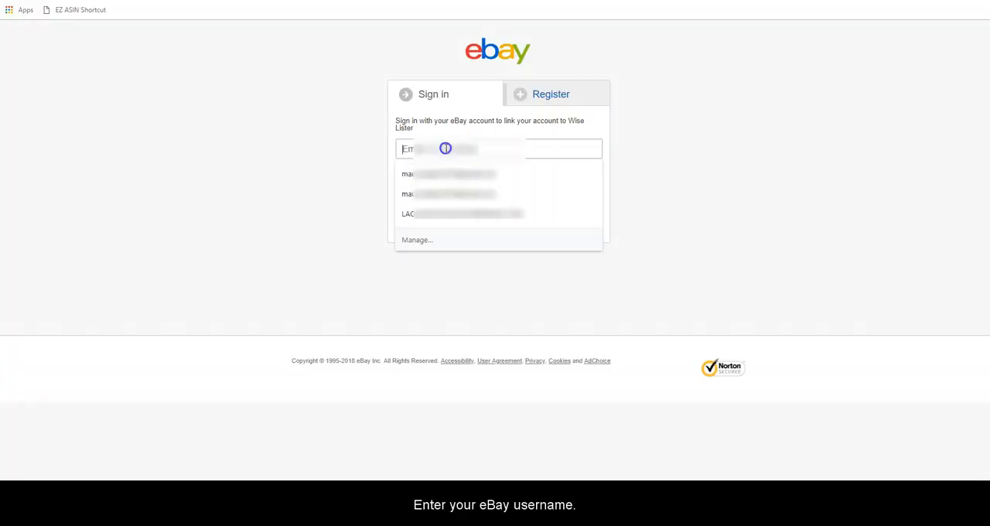
pyautogui.click(448, 173)
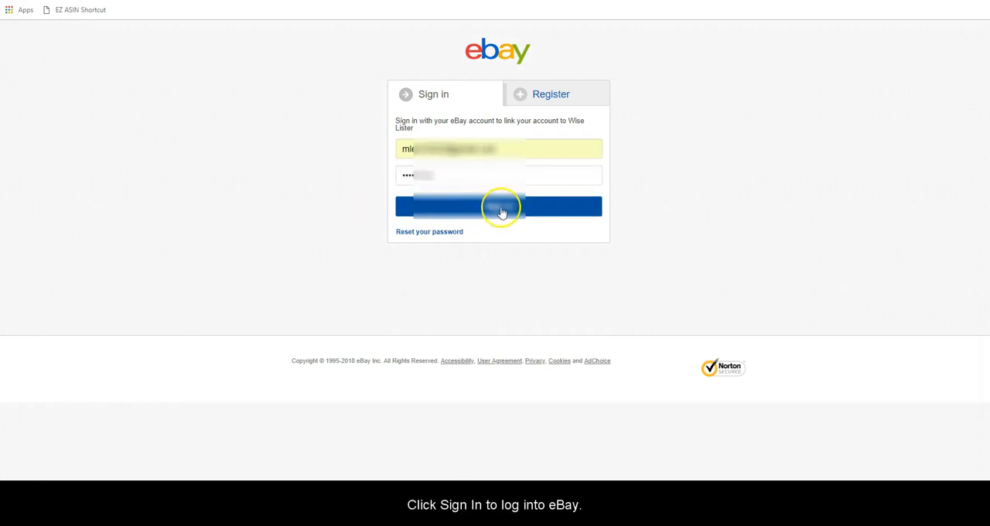
pyautogui.click(498, 206)
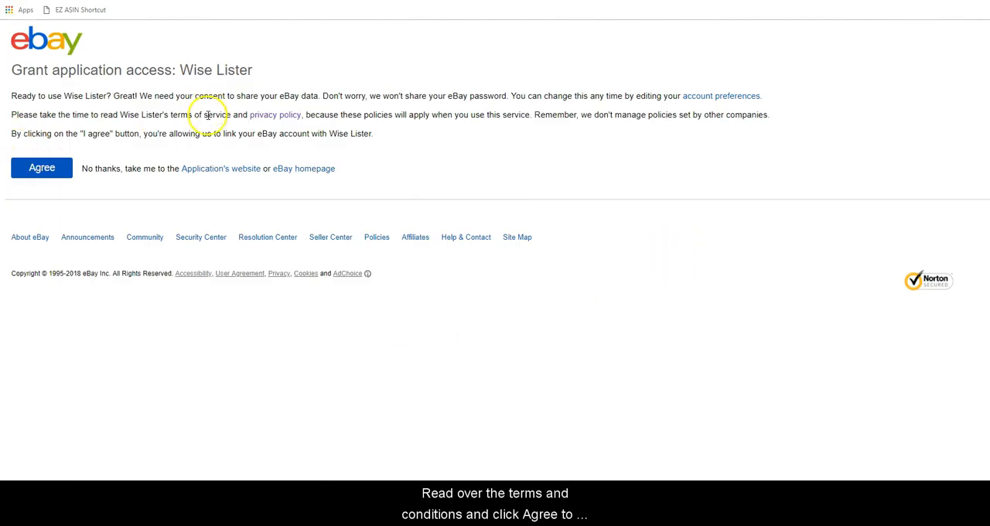
pyautogui.click(42, 167)
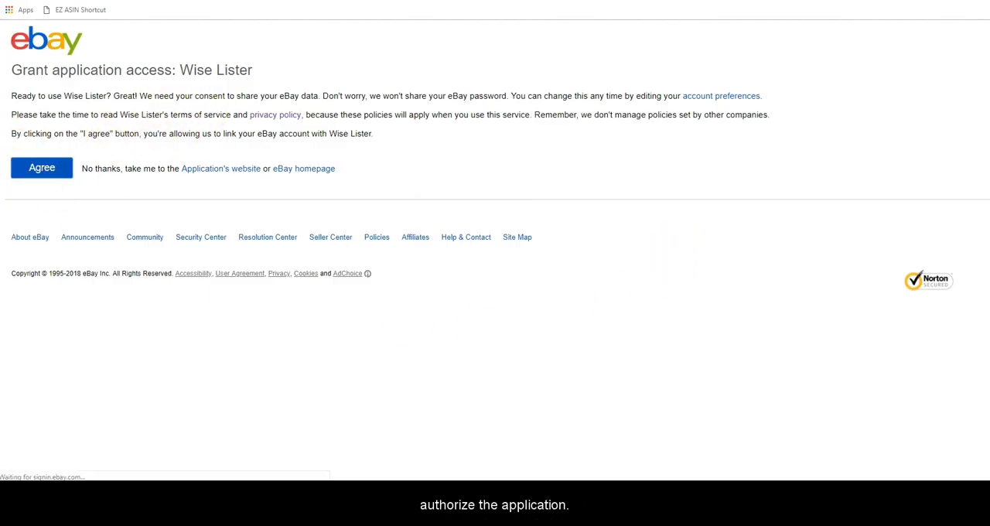
pyautogui.click(40, 167)
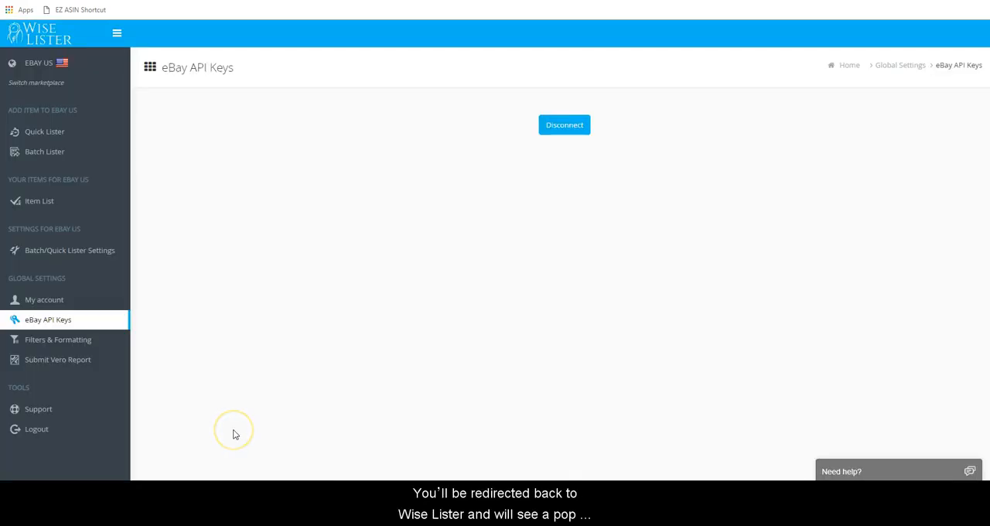
pyautogui.moveTo(281, 297)
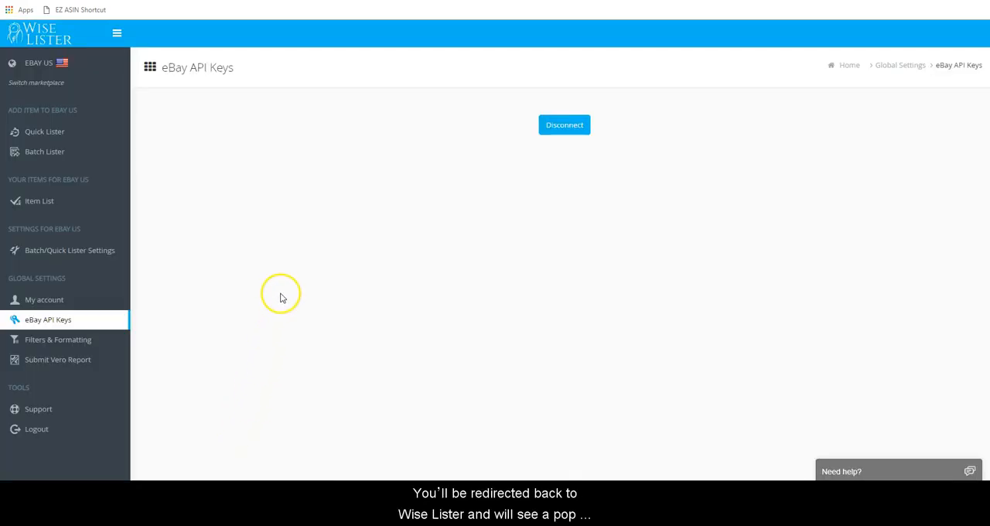
pyautogui.moveTo(388, 228)
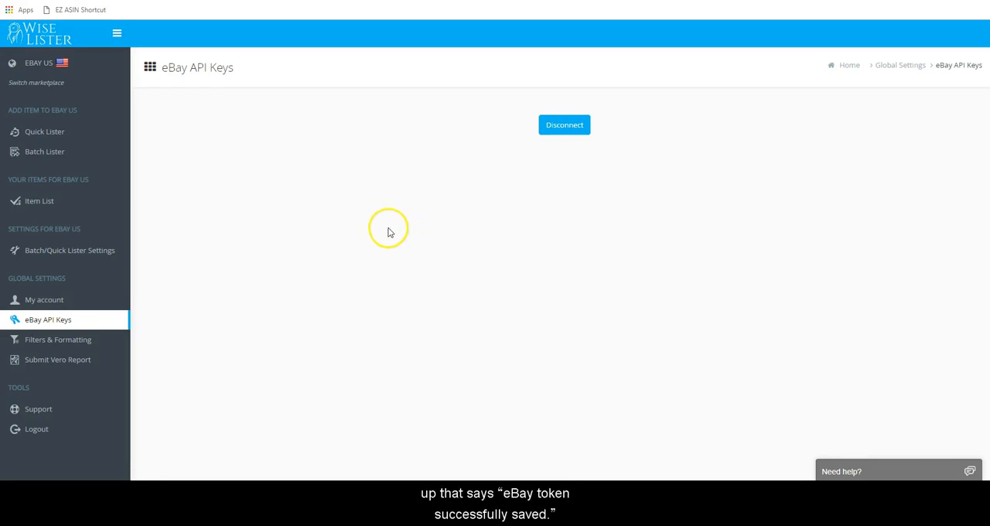
pyautogui.moveTo(447, 231)
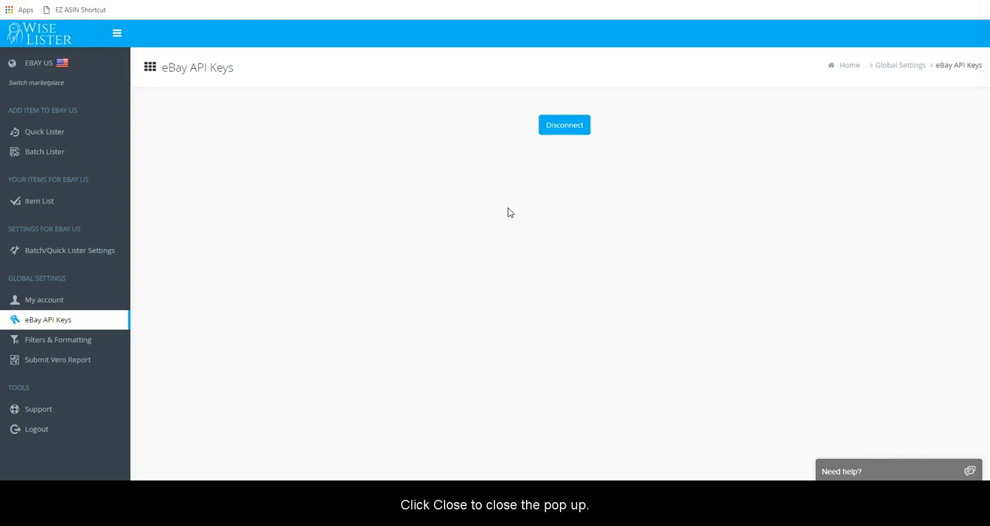
pyautogui.moveTo(532, 186)
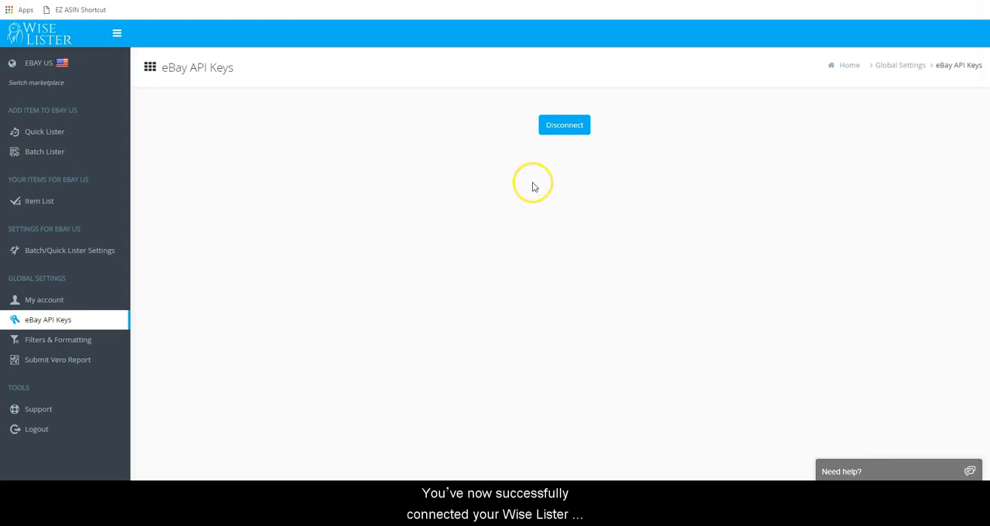